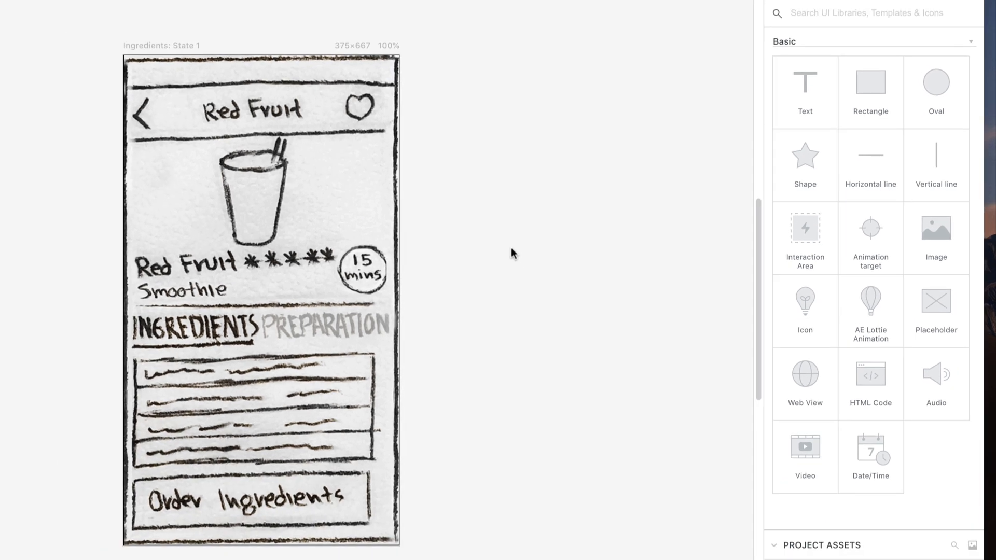
mouse_move(805, 243)
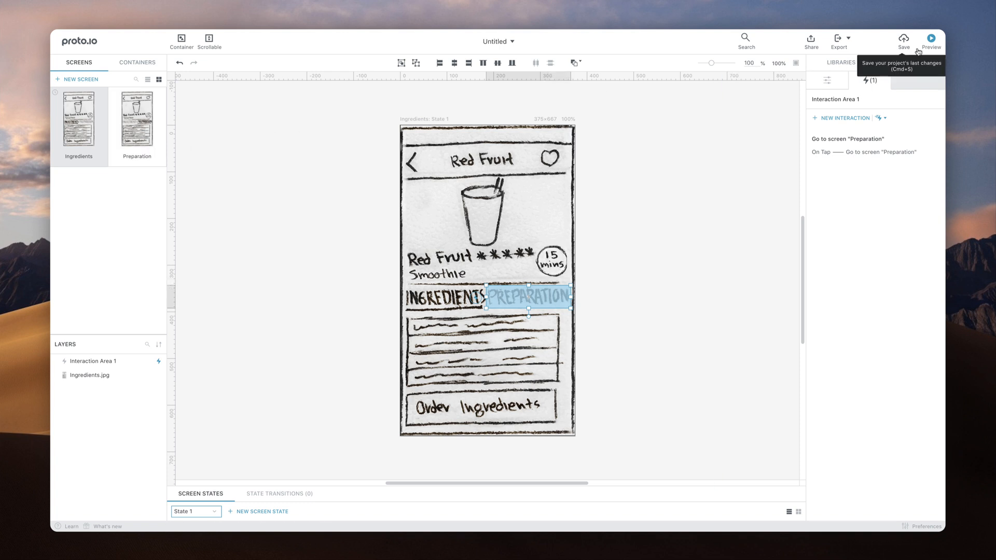
left_click(931, 39)
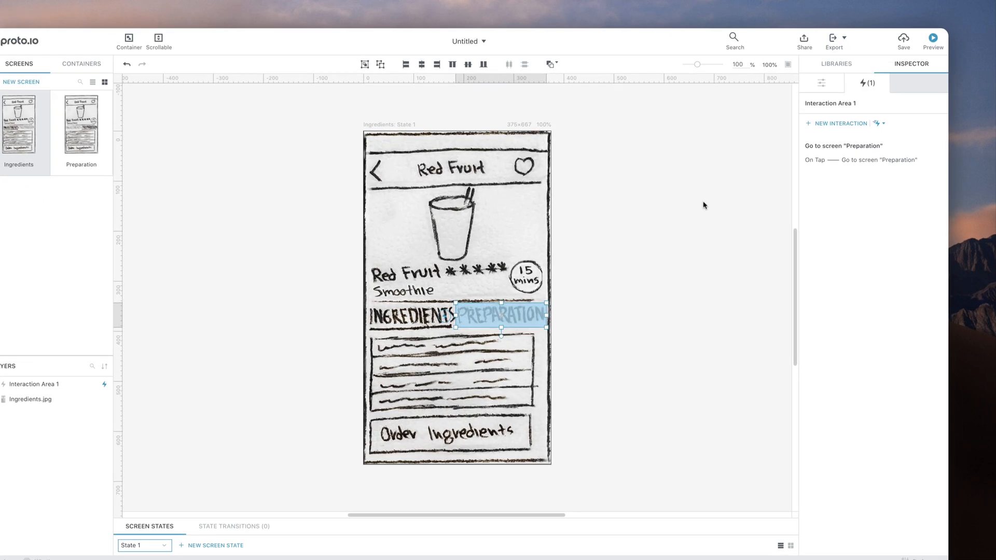
left_click(861, 160)
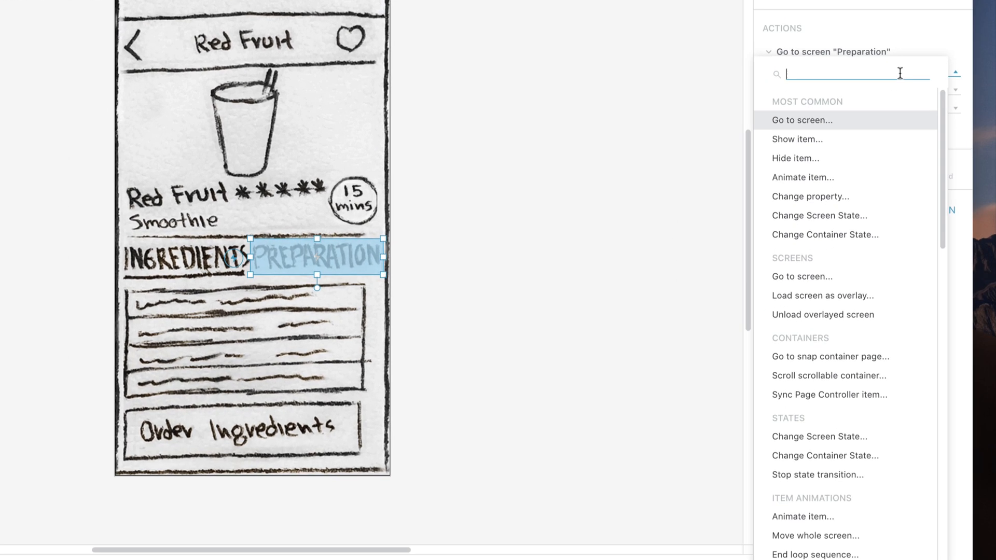
Scroll the open action list for the Preparation tab's tap interaction, leaving Go to screen selected.
scroll("down", 3)
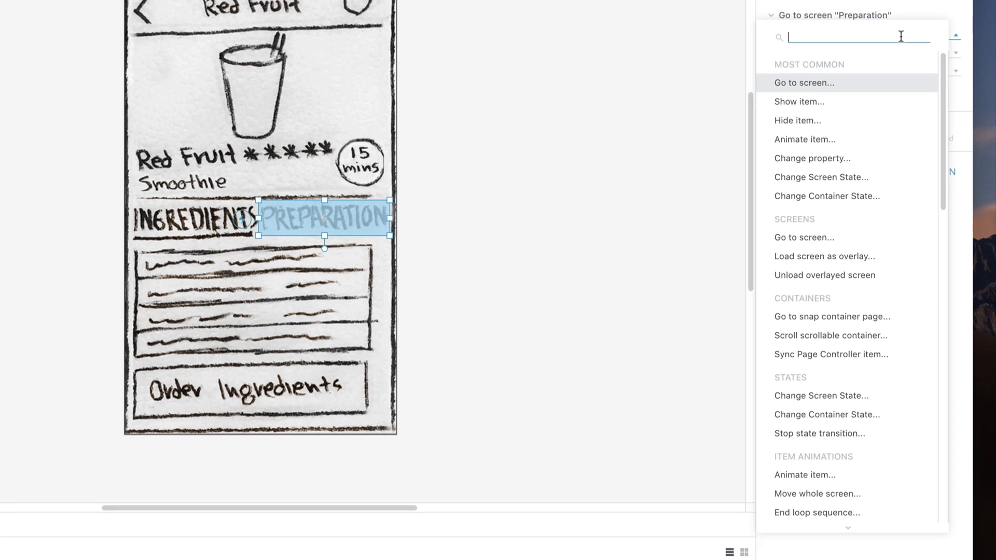